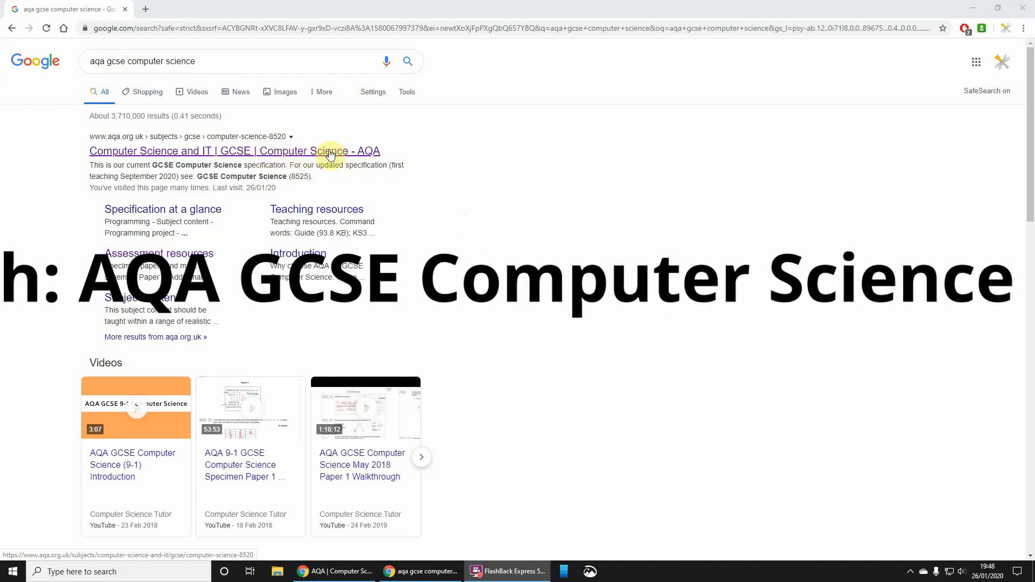
Step: Open the AQA GCSE Computer Science (8520) subject page from the Google results
{"action": "left_click", "coordinate": [234, 151]}
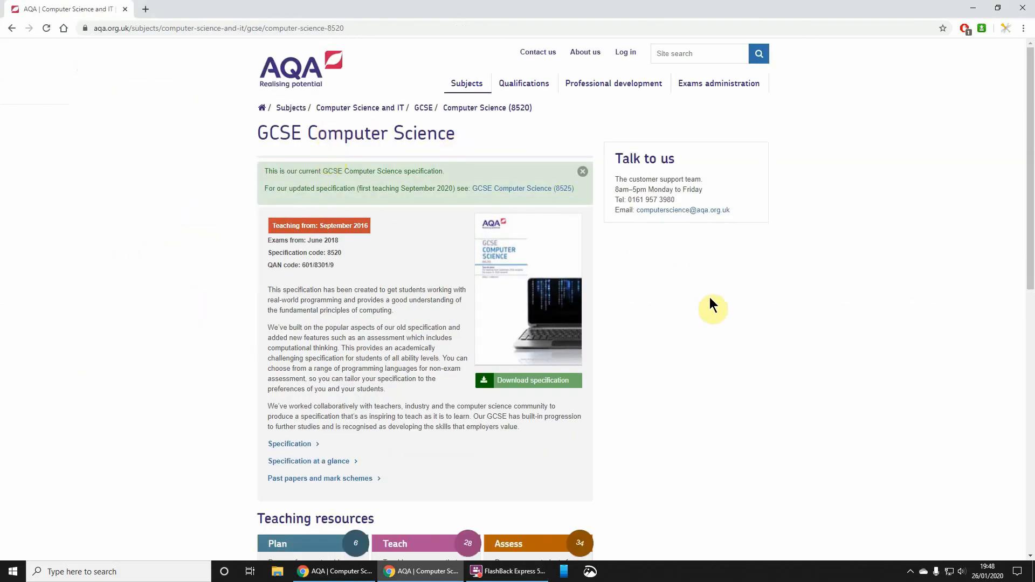
Step: Scroll down the 8520 subject page to reach the 'Past papers and mark schemes' link
{"action": "scroll", "scroll_direction": "down", "scroll_amount": 3}
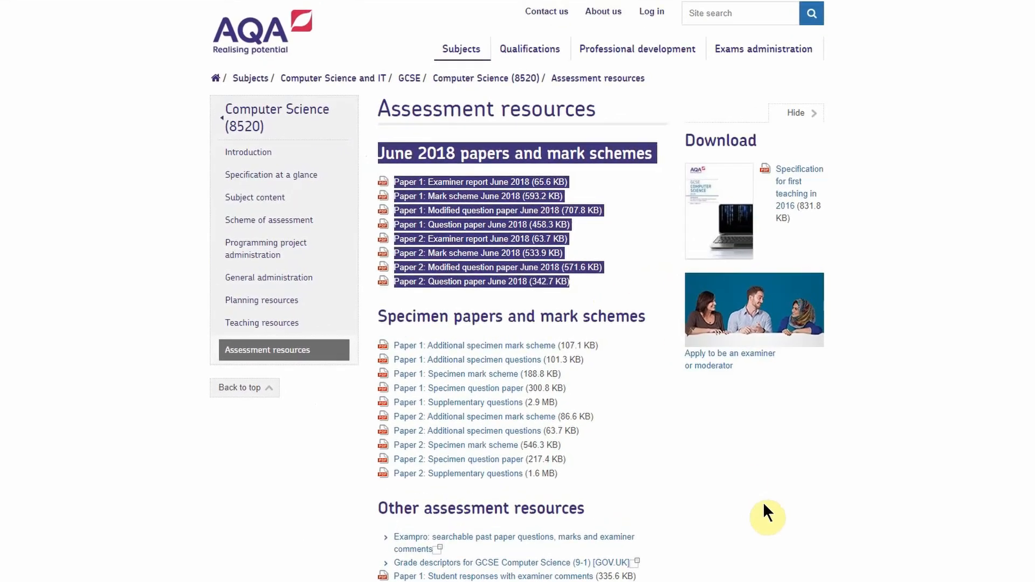
{"action": "scroll", "scroll_direction": "down", "scroll_amount": 3}
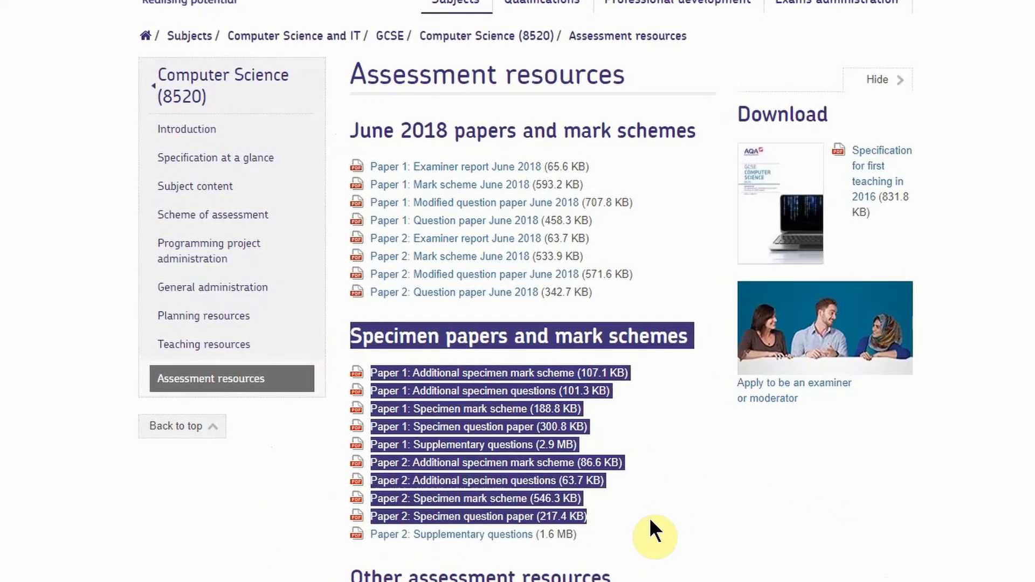
{"action": "scroll", "scroll_direction": "down", "scroll_amount": 3}
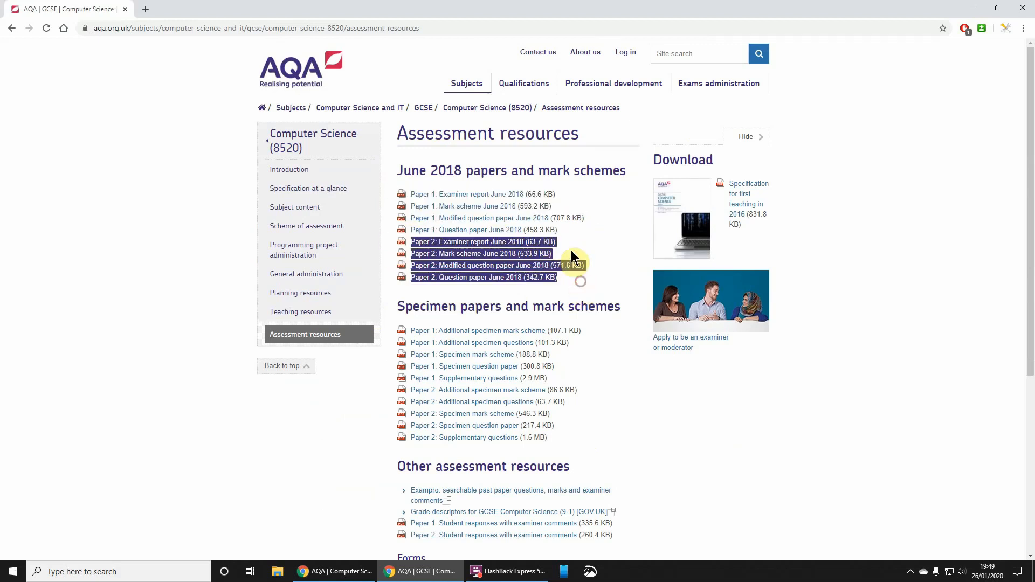
{"action": "mouse_move", "coordinate": [399, 206]}
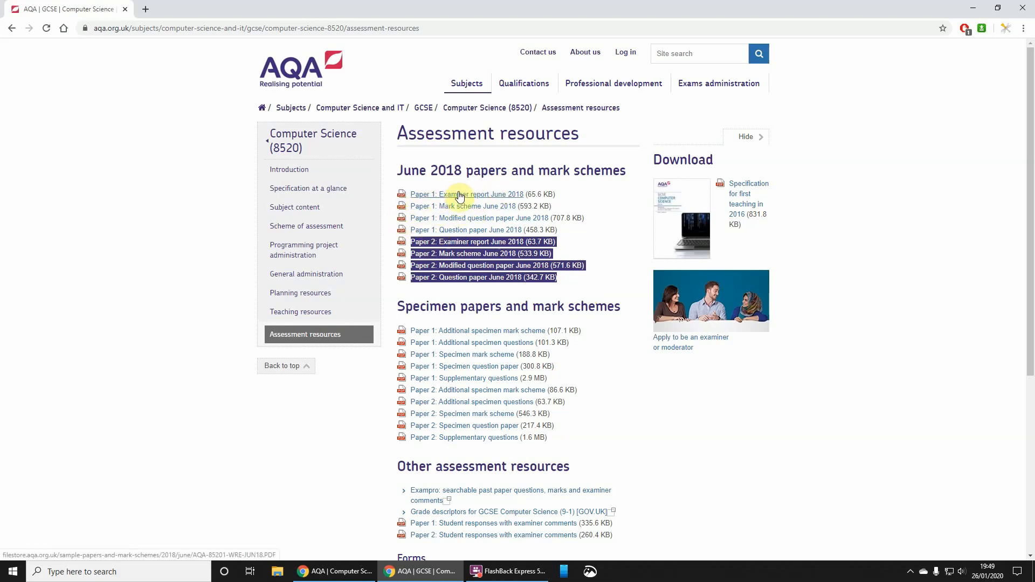
{"action": "mouse_move", "coordinate": [471, 196]}
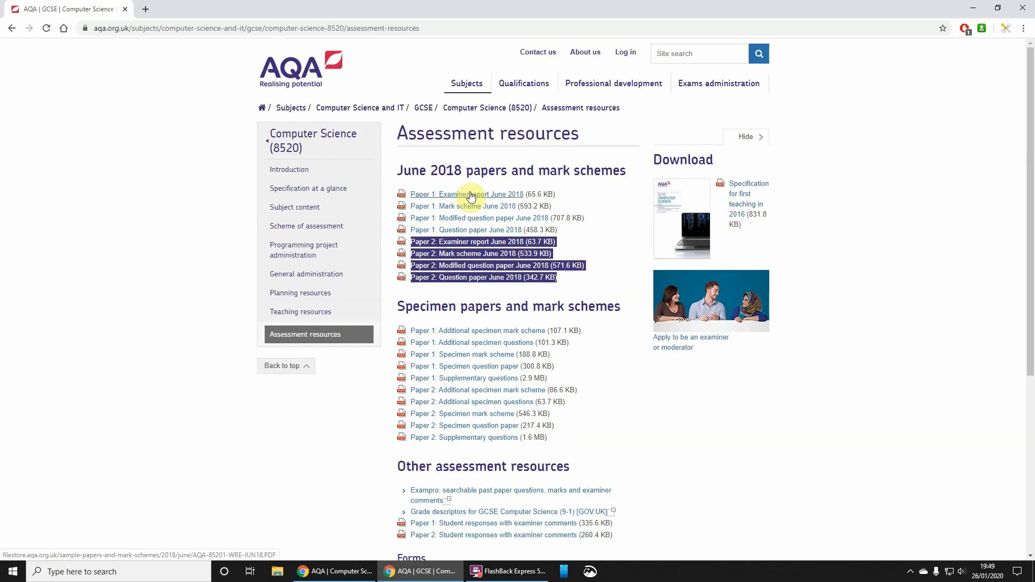
{"action": "mouse_move", "coordinate": [463, 206]}
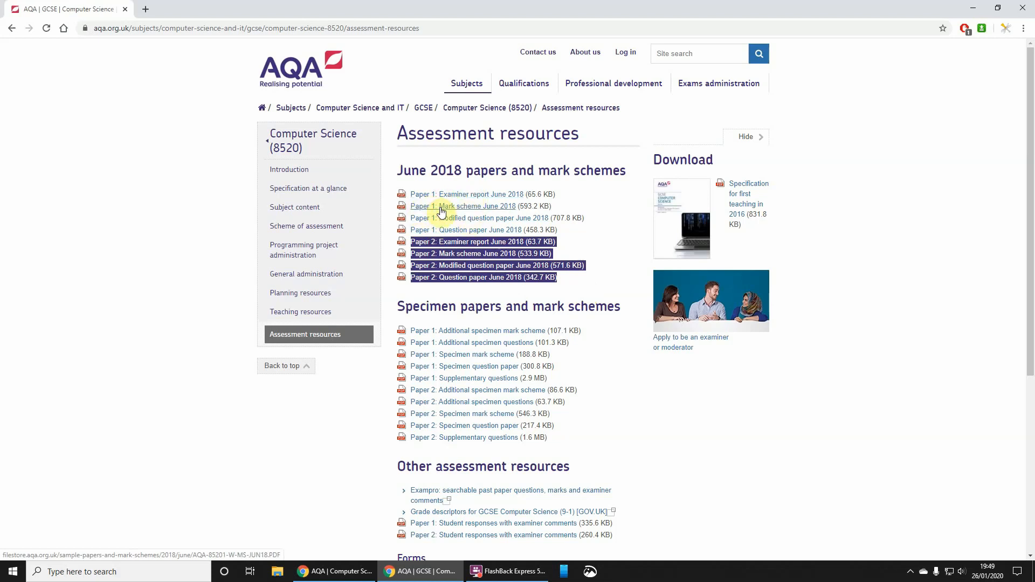
{"action": "mouse_move", "coordinate": [492, 217]}
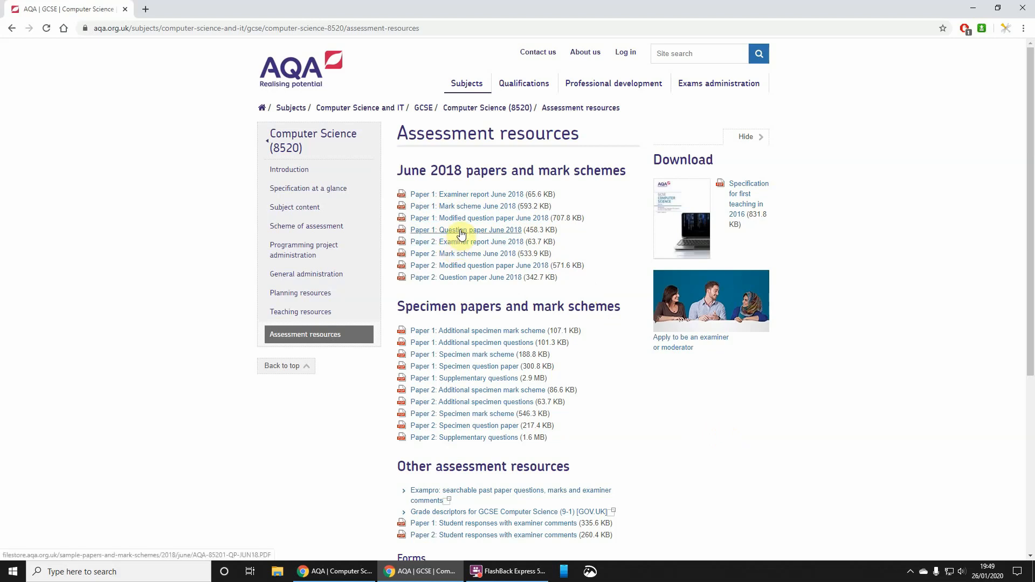
Step: Open the Paper 1: Question paper June 2018 PDF alongside the mark scheme
{"action": "left_click", "coordinate": [466, 230]}
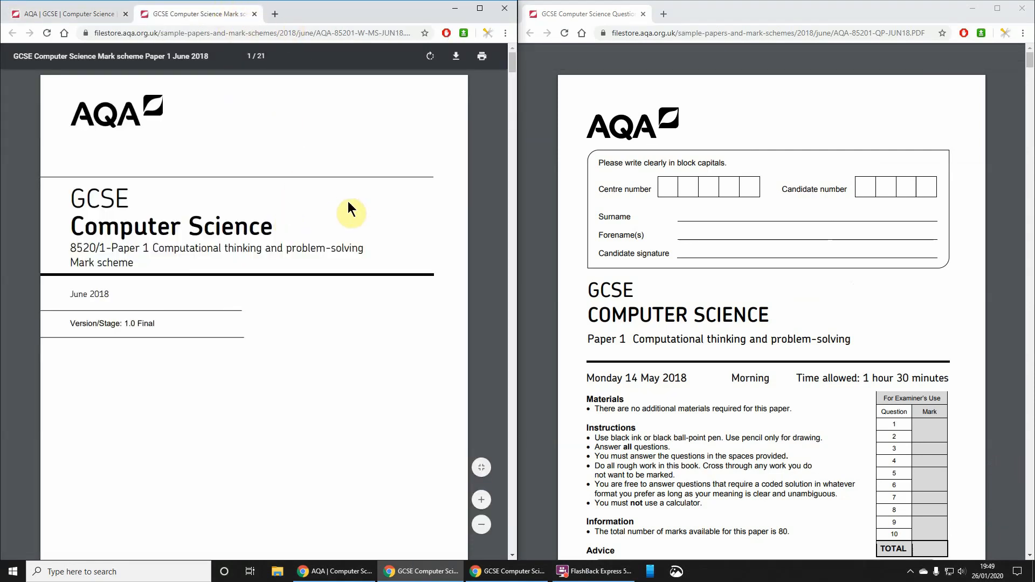
{"action": "mouse_move", "coordinate": [320, 241]}
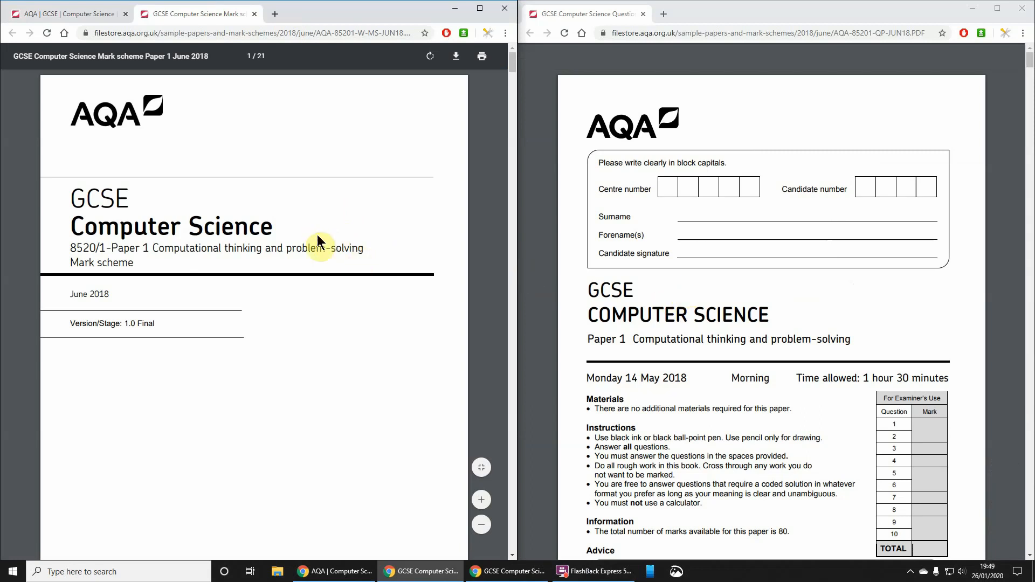
{"action": "mouse_move", "coordinate": [374, 28]}
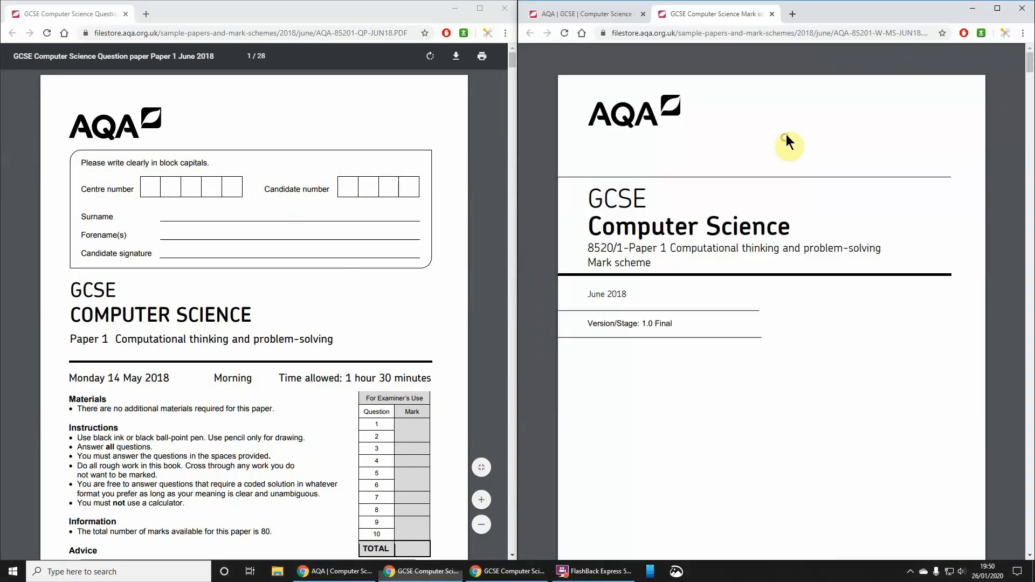
Step: Scroll the question paper to page 3 so question 01 sits beside its marking guidance
{"action": "scroll", "scroll_direction": "down", "scroll_amount": 3}
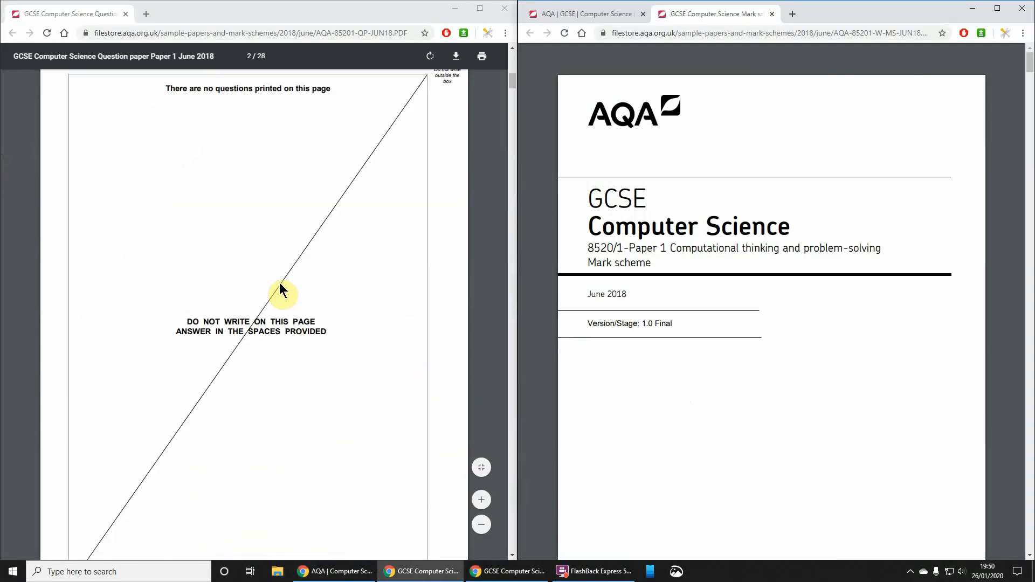
{"action": "scroll", "scroll_direction": "down", "scroll_amount": 3}
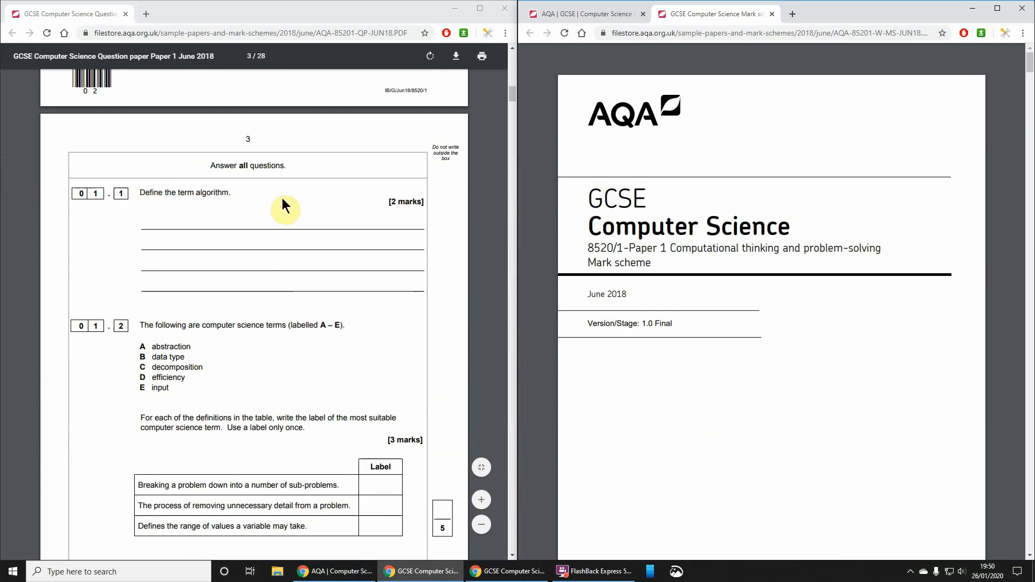
{"action": "scroll", "scroll_direction": "down", "scroll_amount": 3}
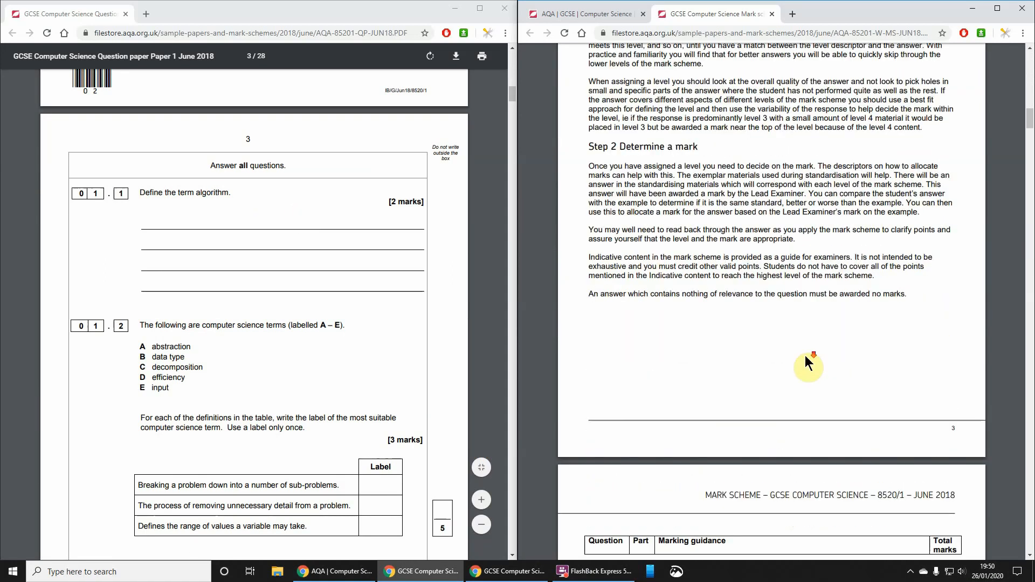
{"action": "scroll", "scroll_direction": "down", "scroll_amount": 3}
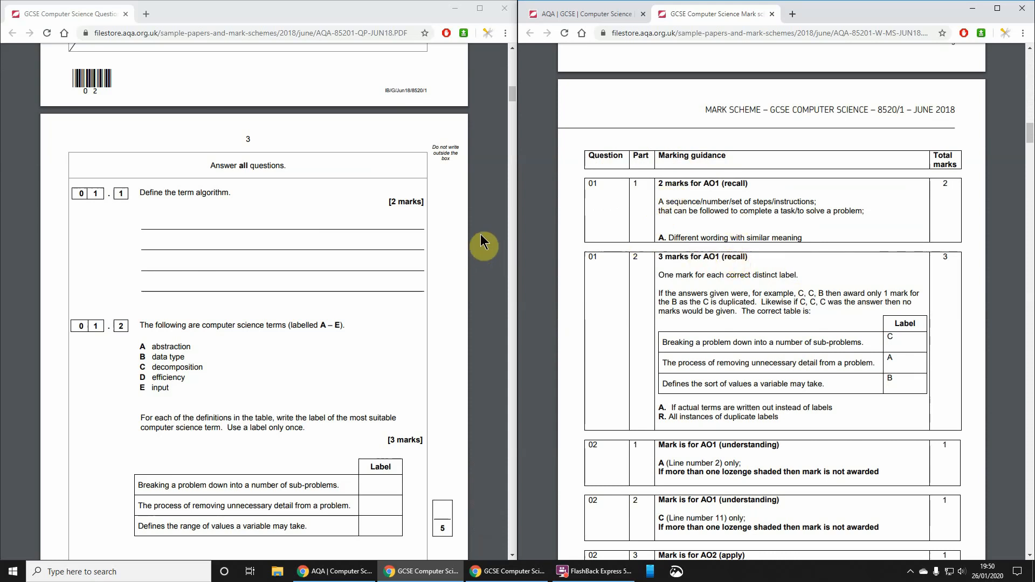
{"action": "mouse_move", "coordinate": [469, 229]}
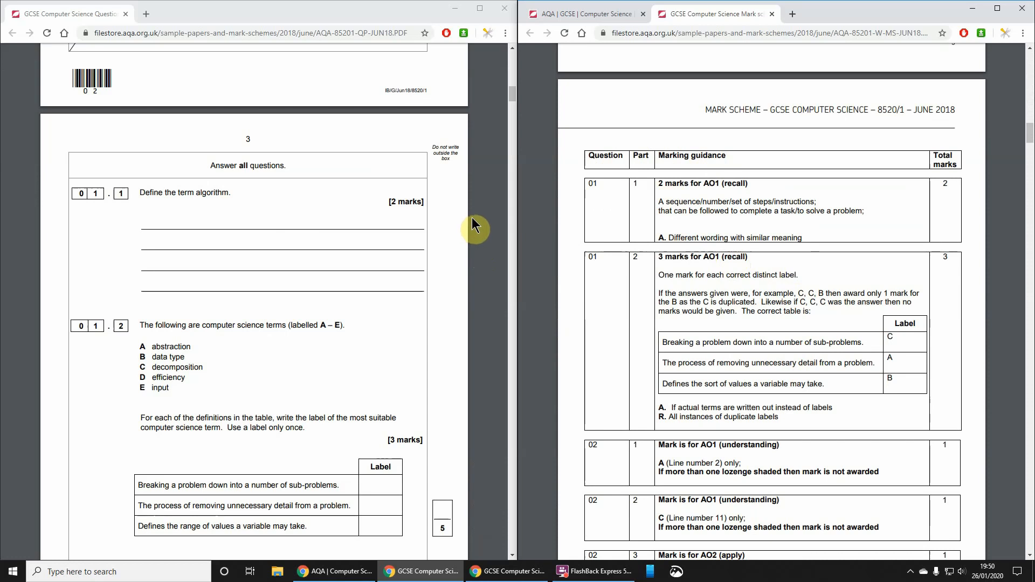
{"action": "mouse_move", "coordinate": [211, 221]}
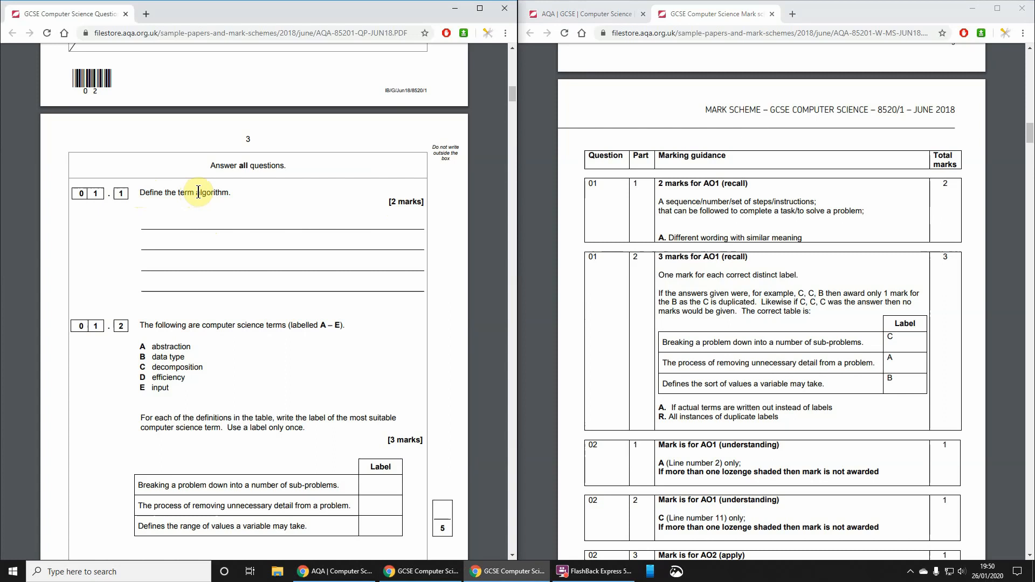
{"action": "mouse_move", "coordinate": [202, 199]}
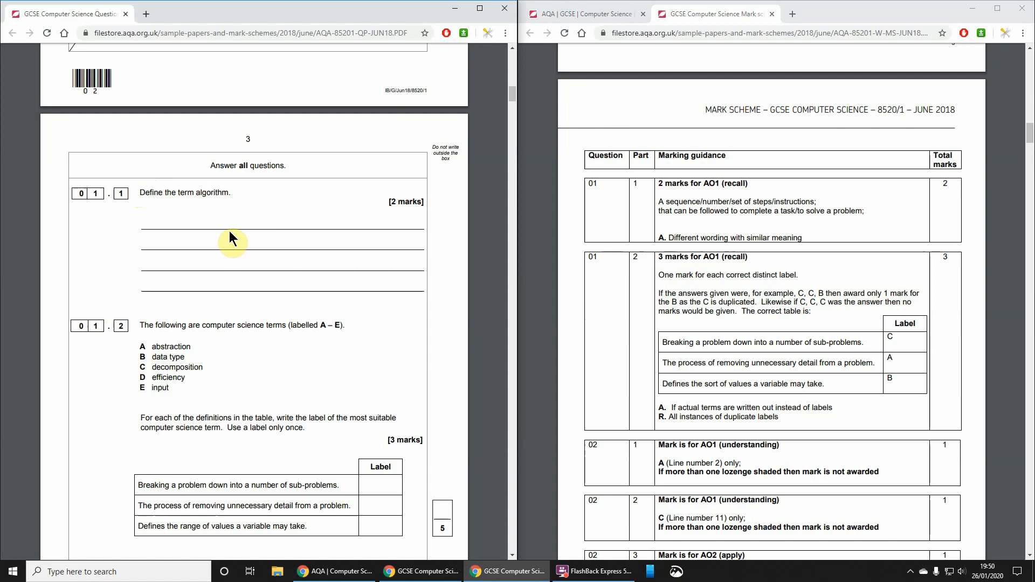
{"action": "mouse_move", "coordinate": [761, 202]}
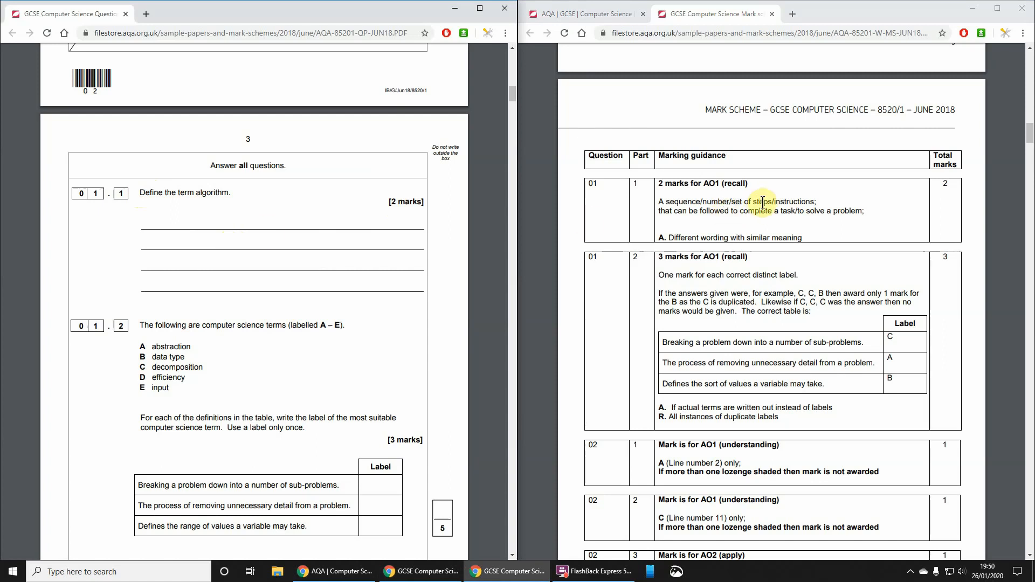